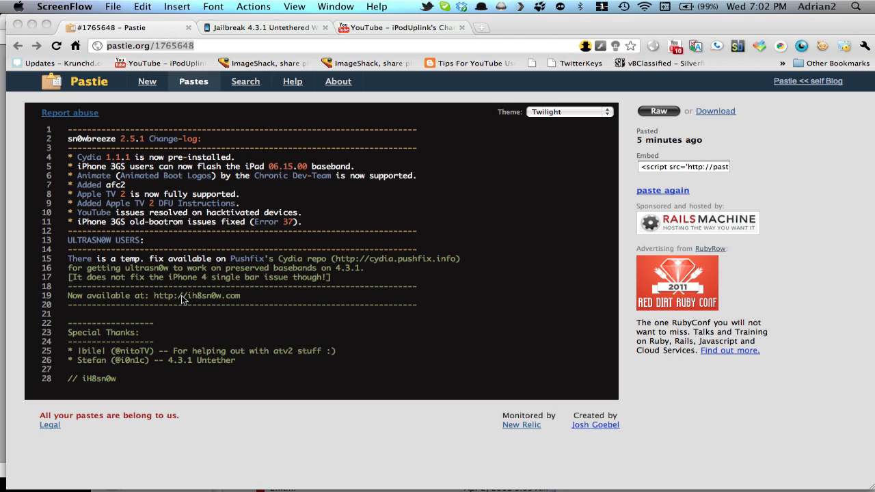
mouse_move(323, 410)
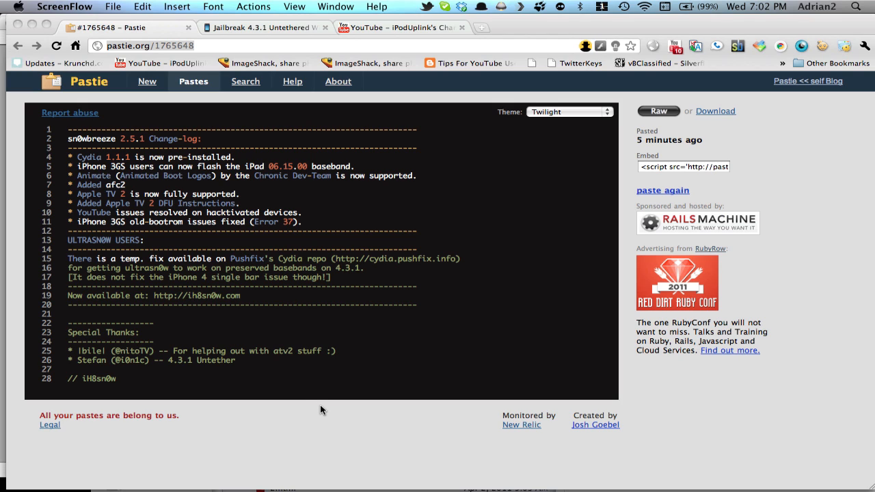
mouse_move(335, 222)
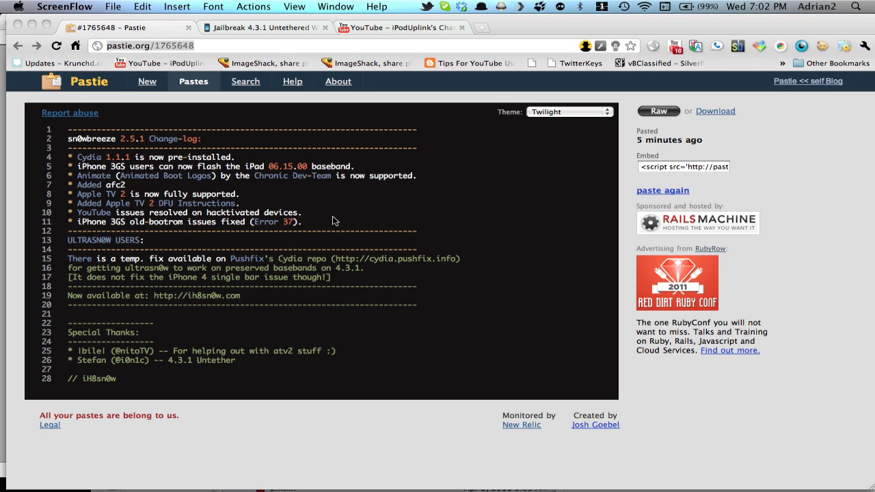
mouse_move(331, 130)
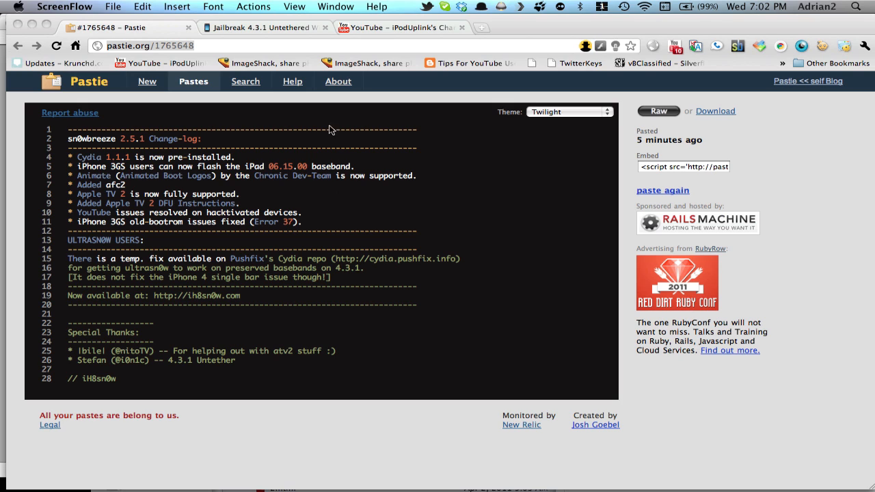
mouse_move(292, 115)
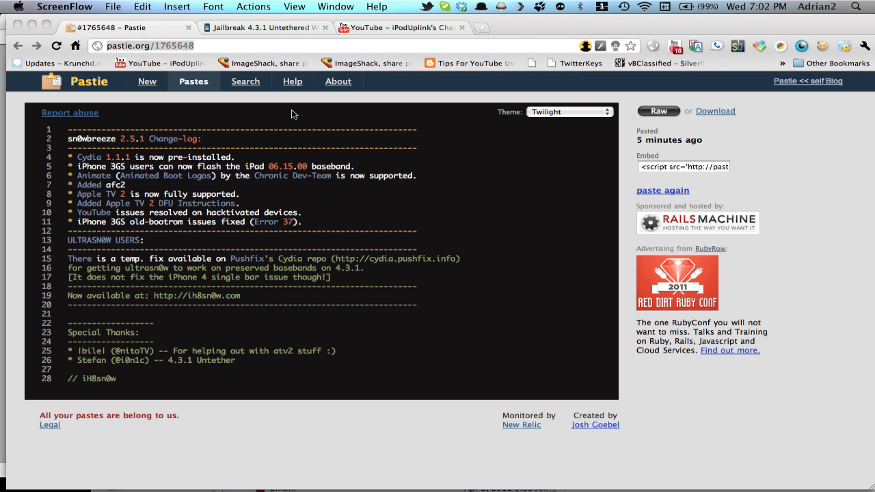
mouse_move(268, 42)
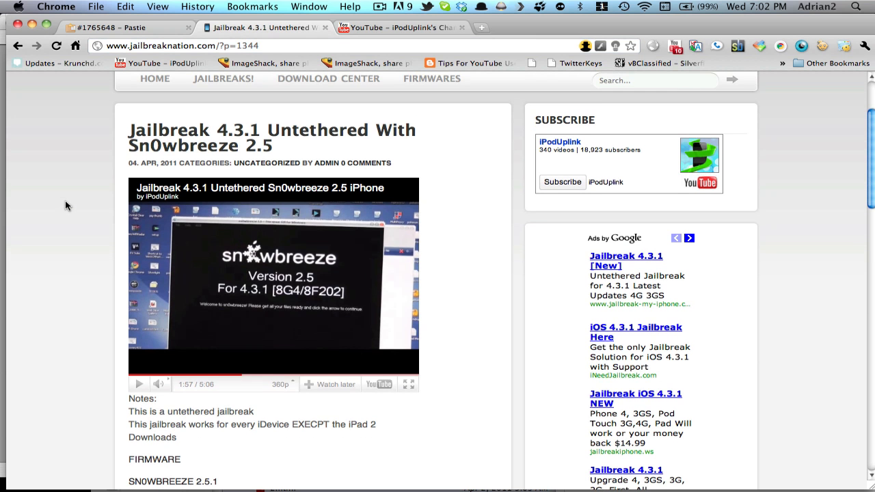
Enable Battery-Percentage, Gestures Menu and Animated Logo Capability in sn0wbreeze's General options.
scroll("down", 3)
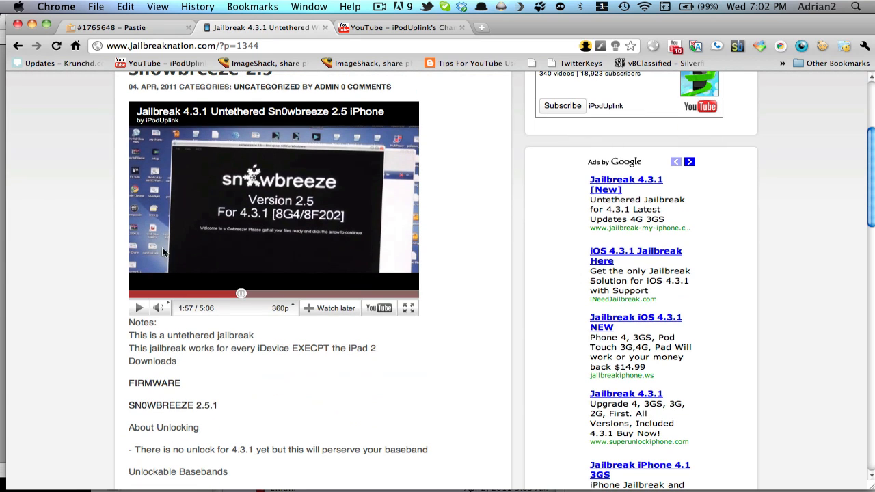
mouse_move(164, 232)
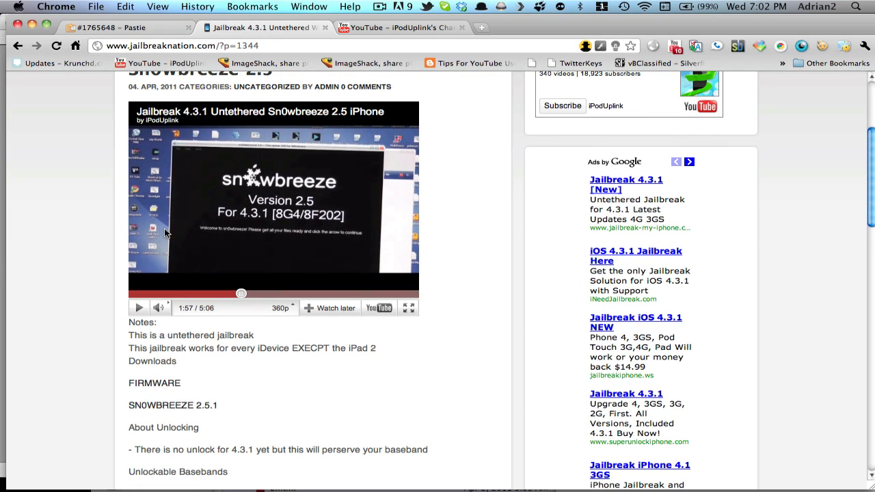
mouse_move(245, 347)
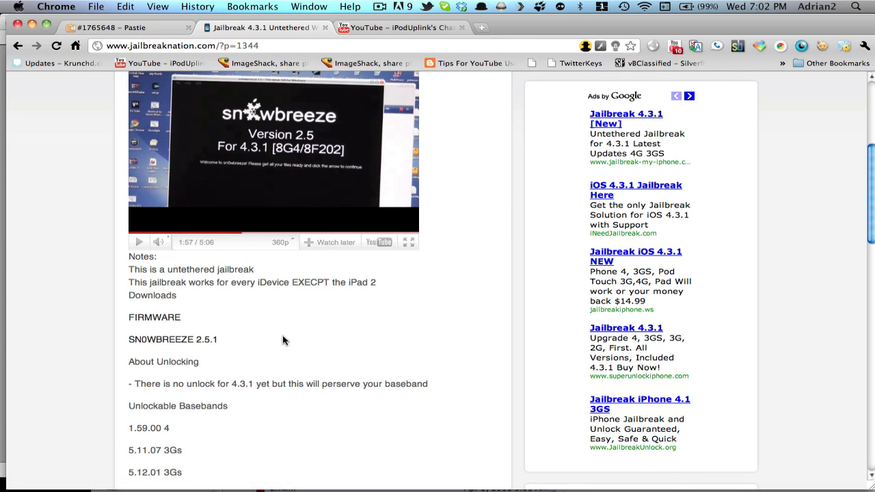
scroll("down", 3)
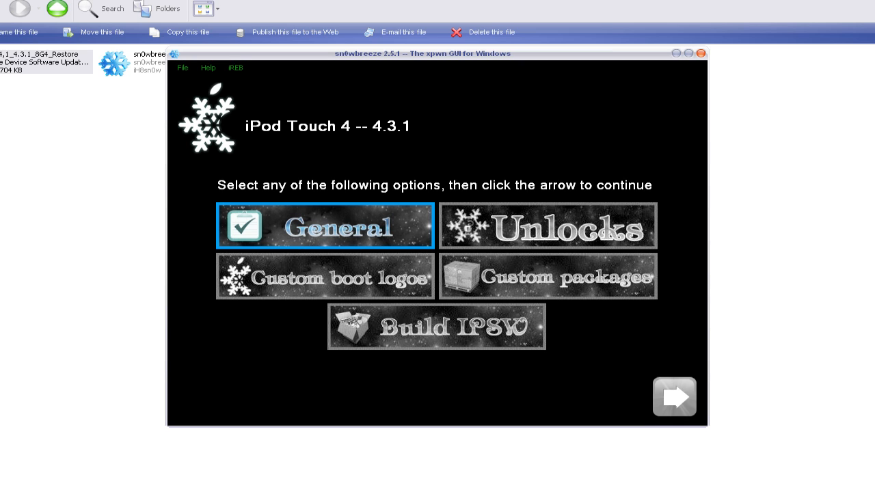
left_click(672, 396)
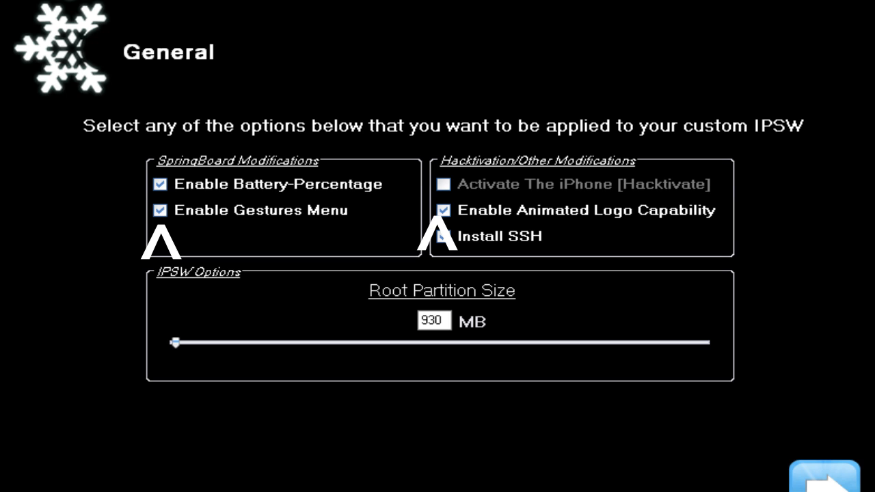
left_click(442, 235)
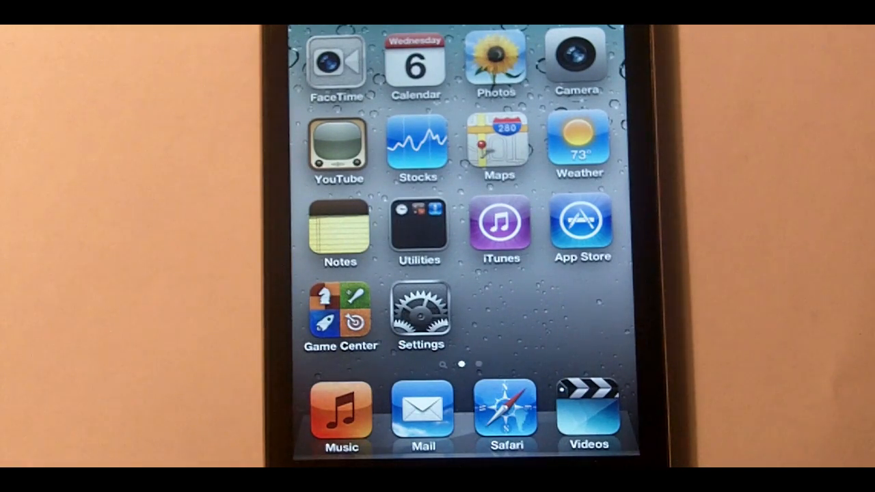
Switch Multitasking Gestures on under Settings > General on the iPod.
left_click(418, 308)
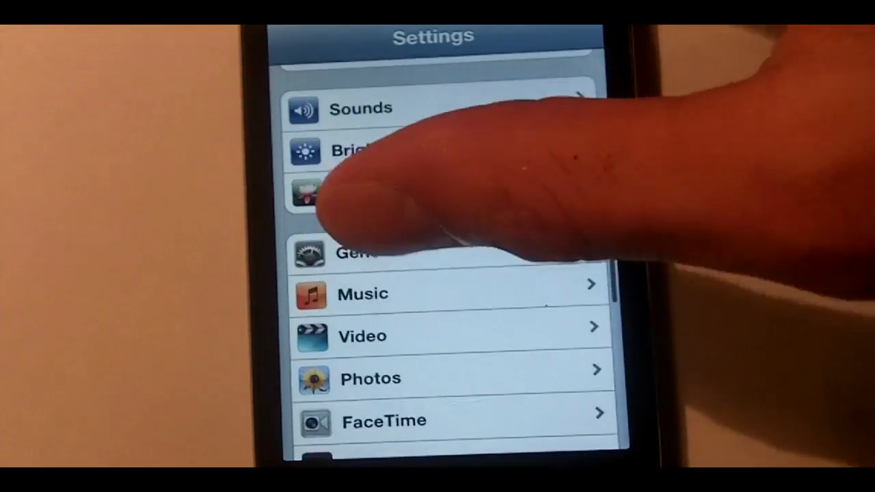
left_click(356, 253)
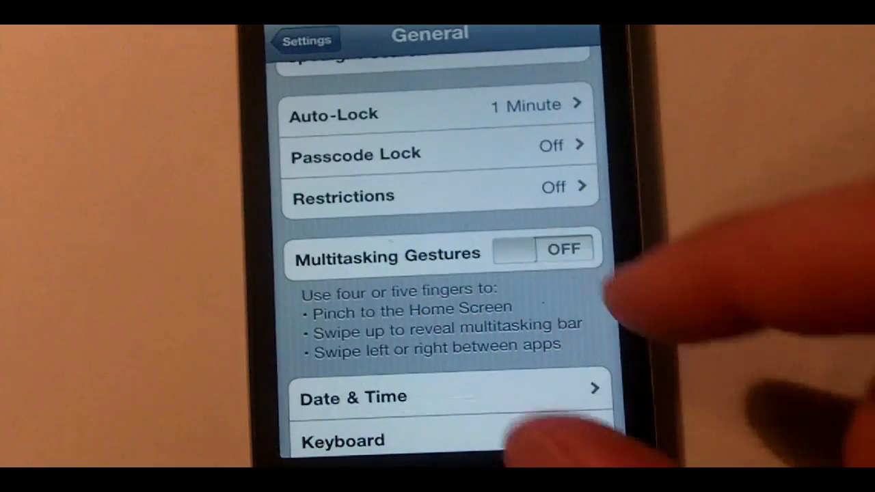
left_click(306, 38)
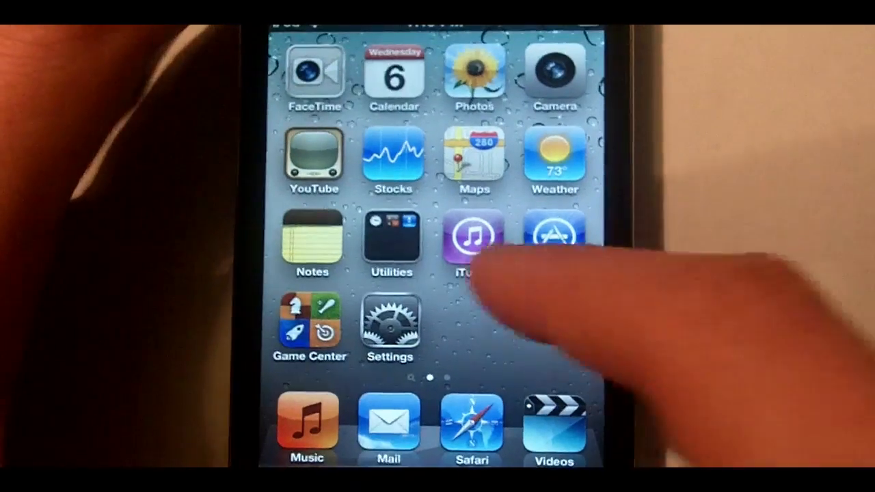
Search Cydia for 'Apple boot'.
left_click(470, 239)
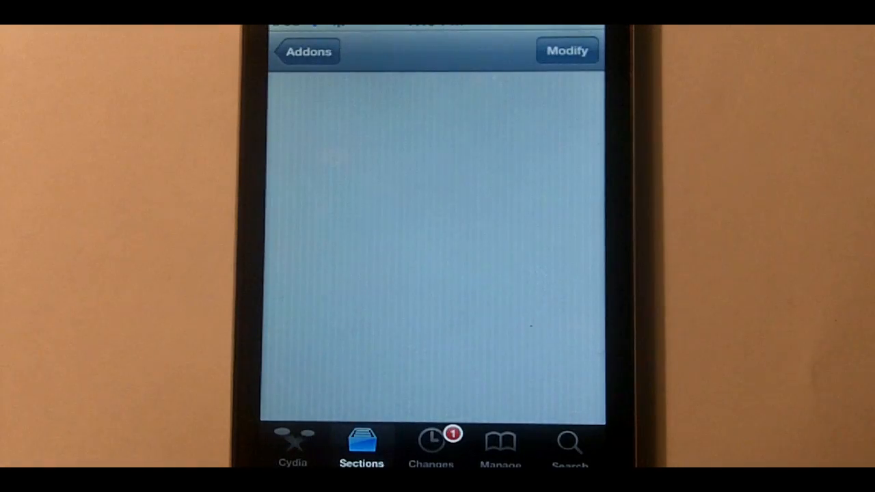
left_click(569, 448)
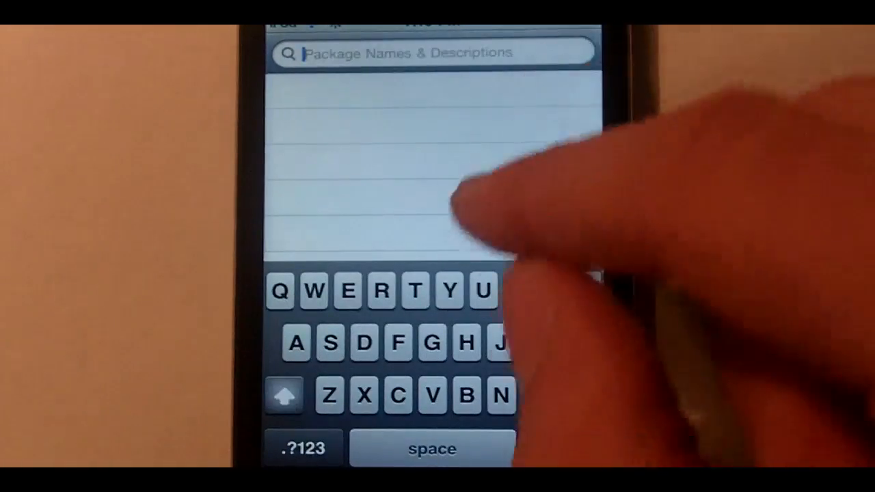
type("Ap")
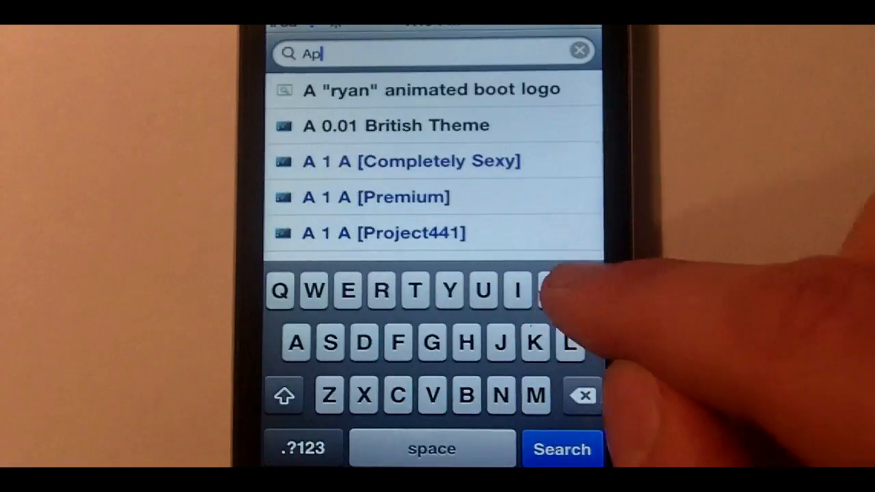
type("ple b")
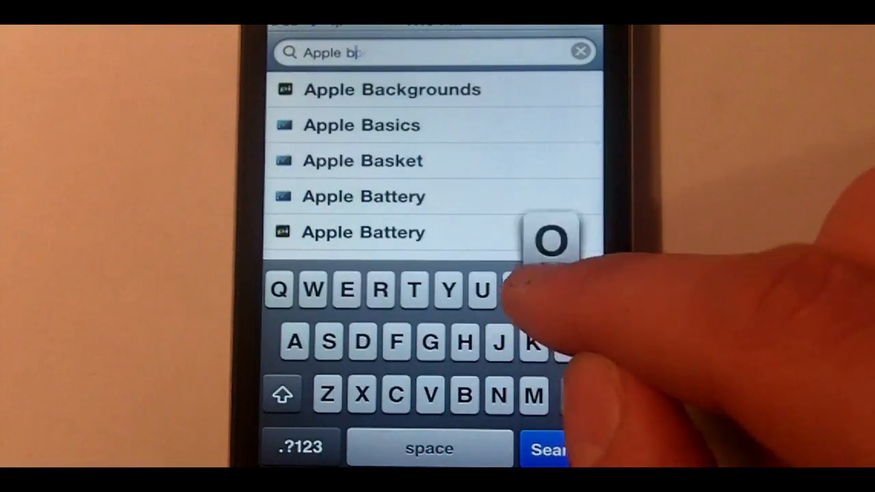
type("oot")
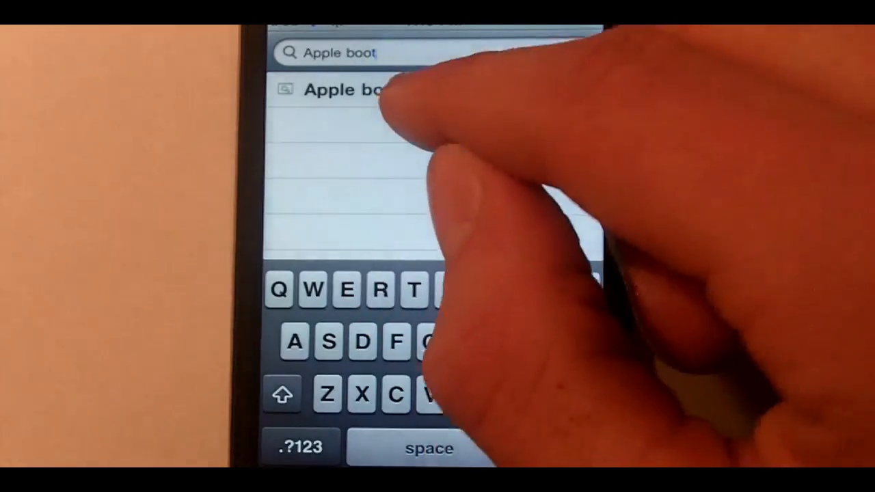
Reinstall the Apple boot logo 1.1 package from its Modify choices.
left_click(342, 89)
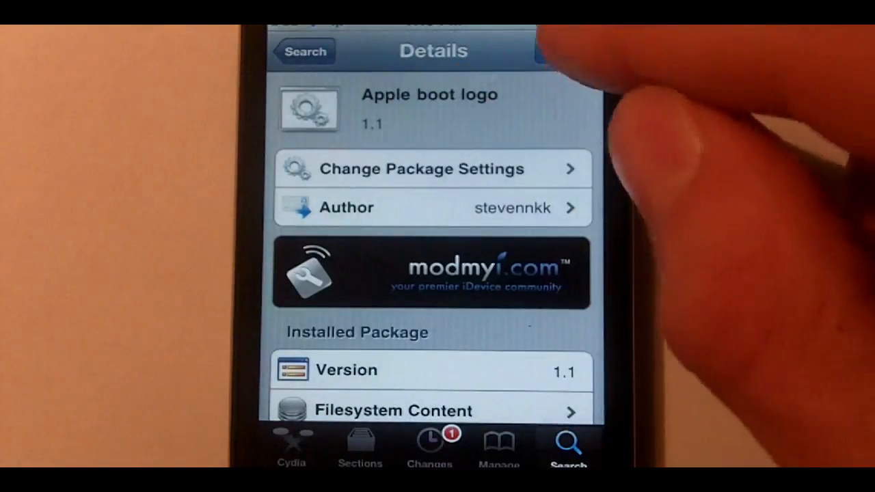
left_click(563, 50)
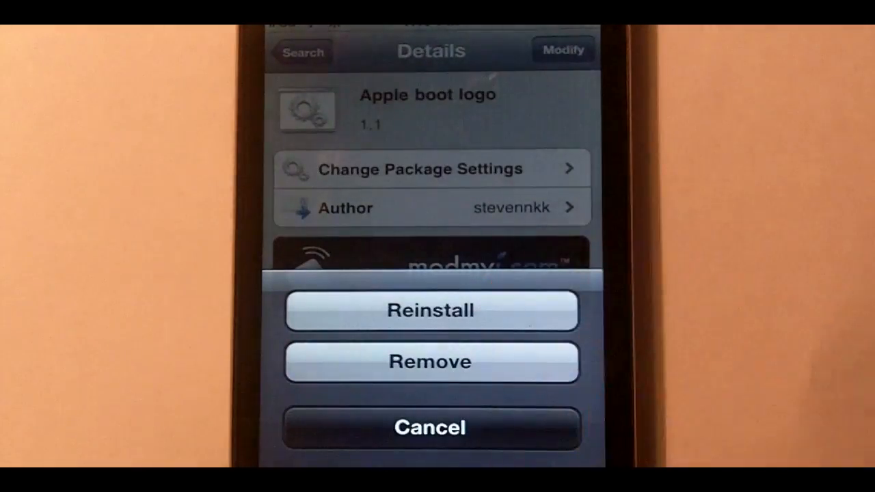
left_click(430, 426)
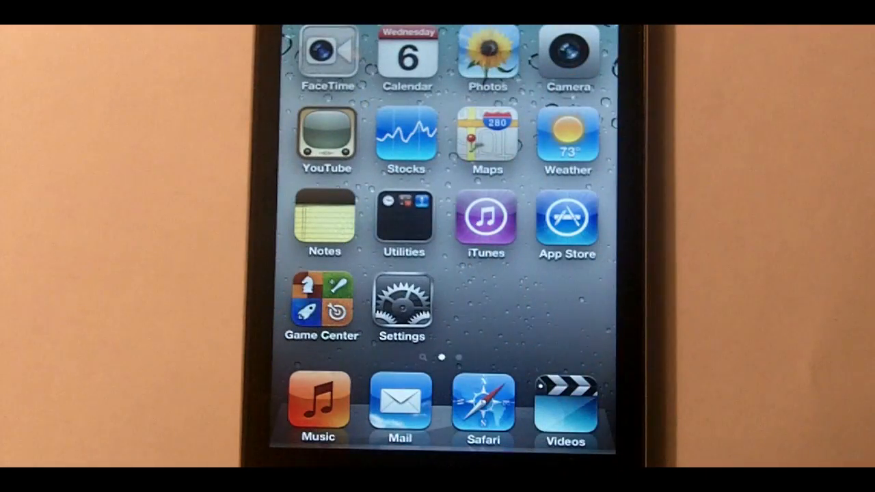
Launch Weather, showing Cupertino at 59° with the week's forecast.
left_click(566, 134)
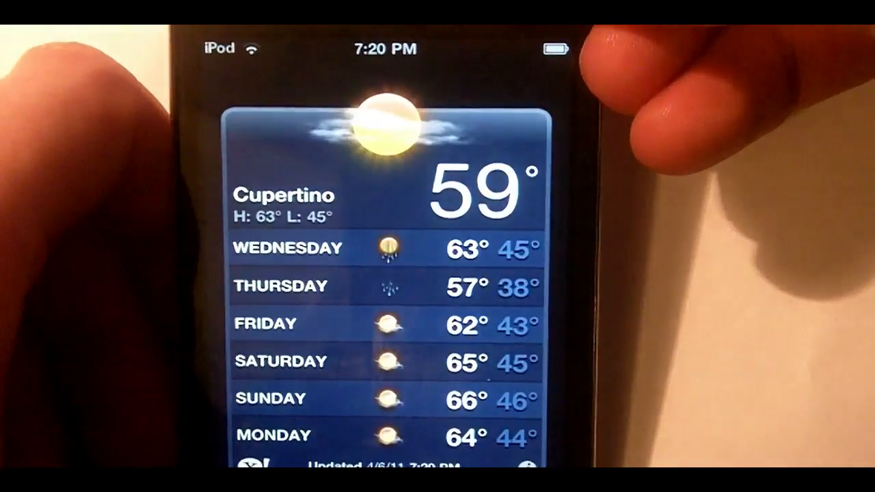